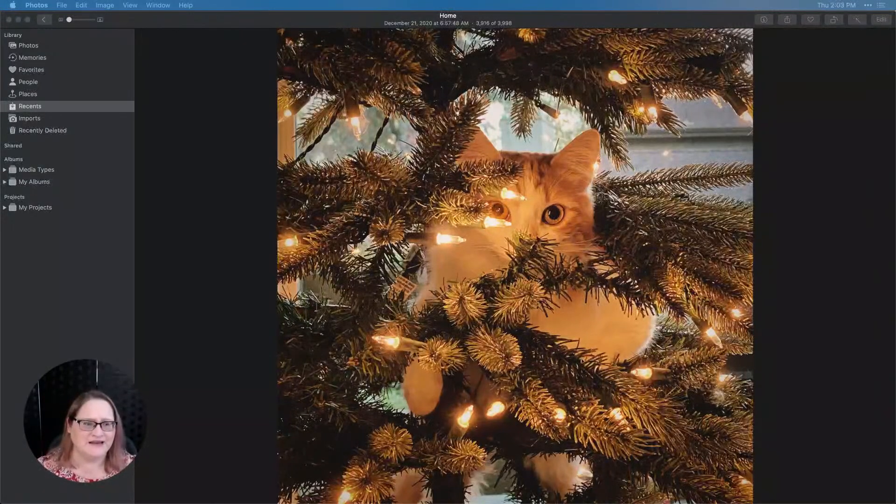
Open the cat-in-tree photo for editing and revert it to the original uncropped shot
click(806, 218)
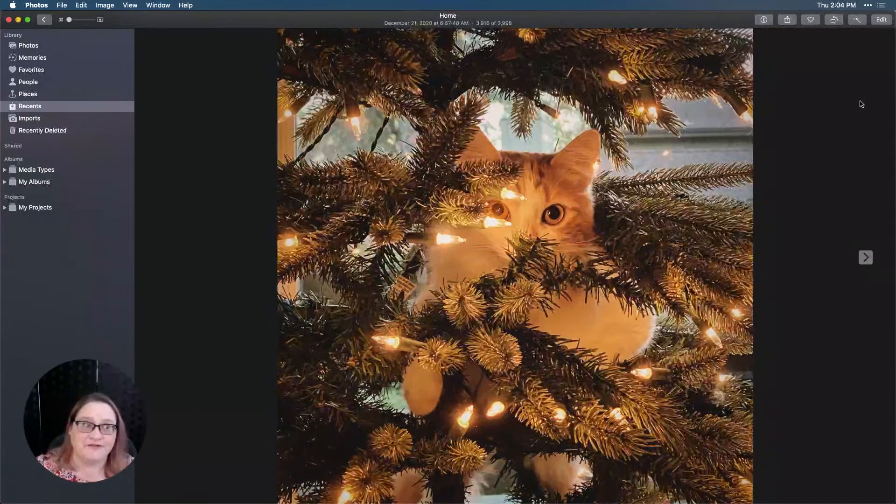
click(845, 108)
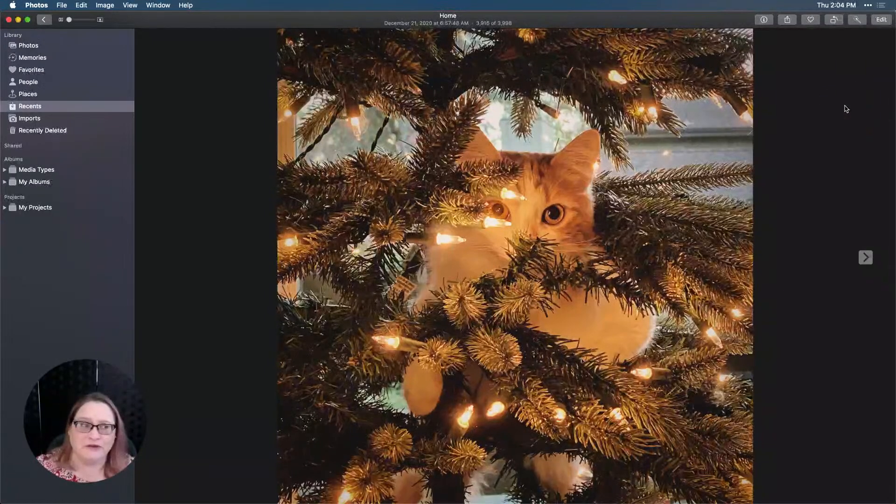
click(880, 19)
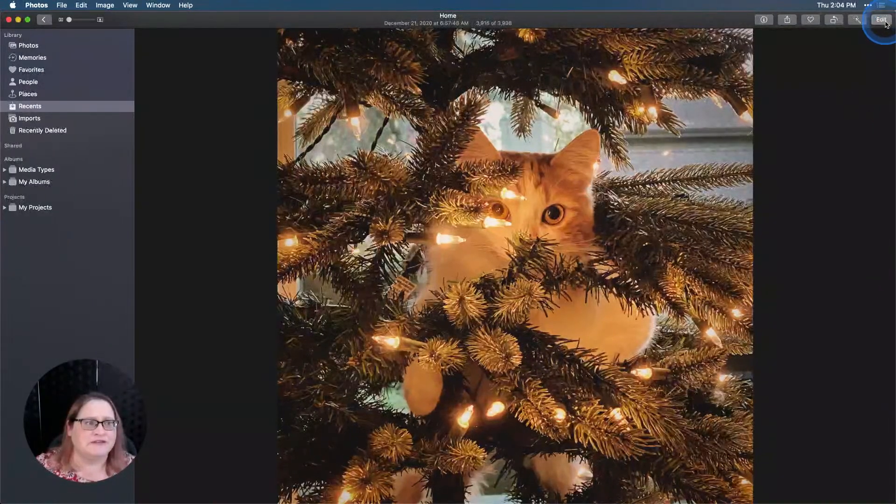
click(880, 19)
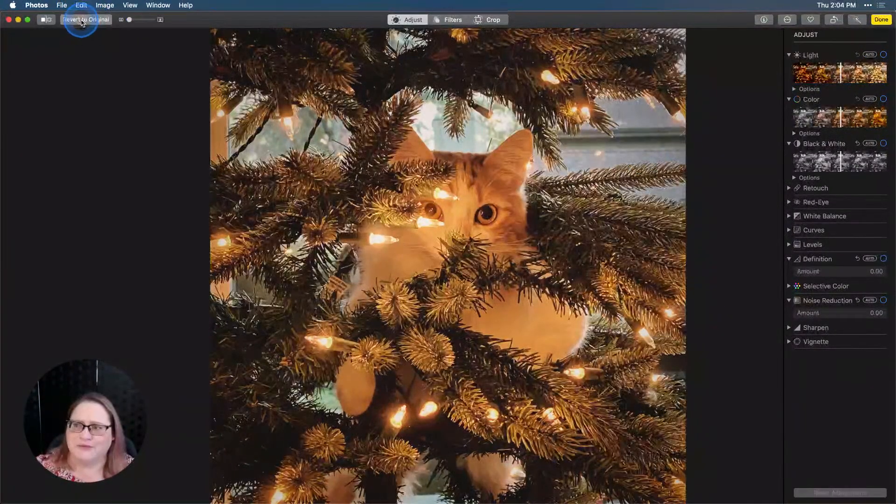
click(85, 20)
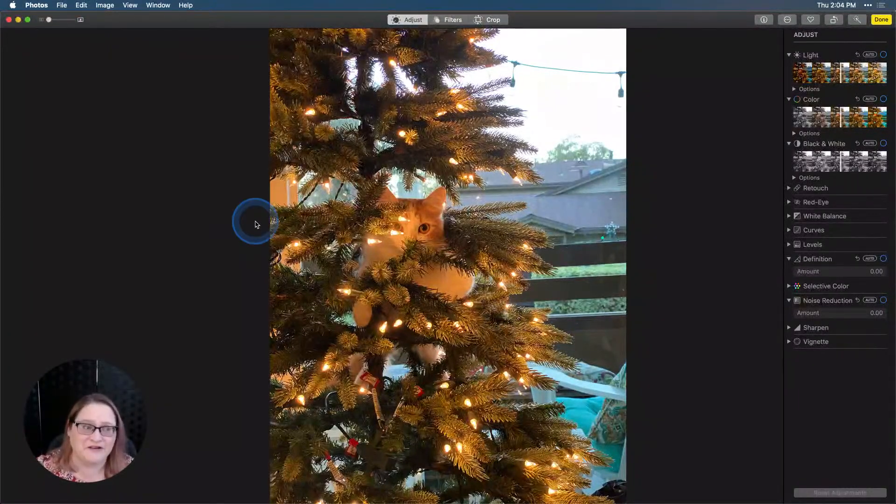
mouse_move(778, 39)
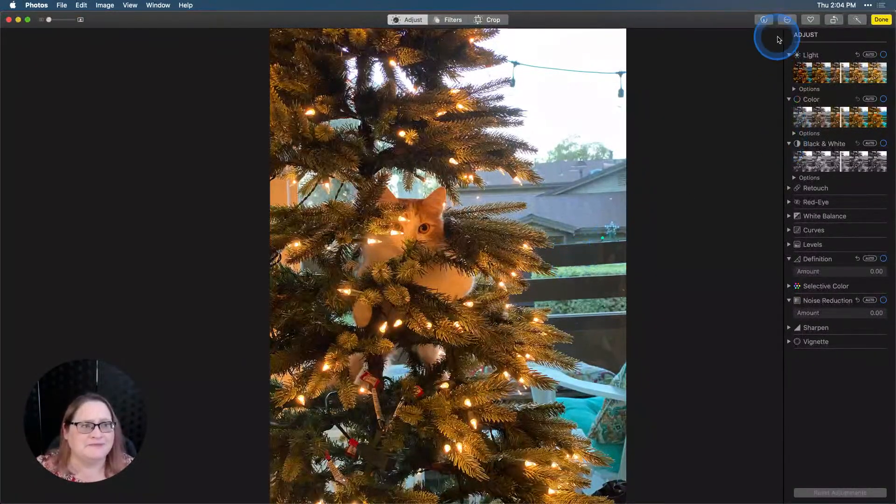
Open the photo in the Luminar AI extension from the Extensions menu
click(788, 20)
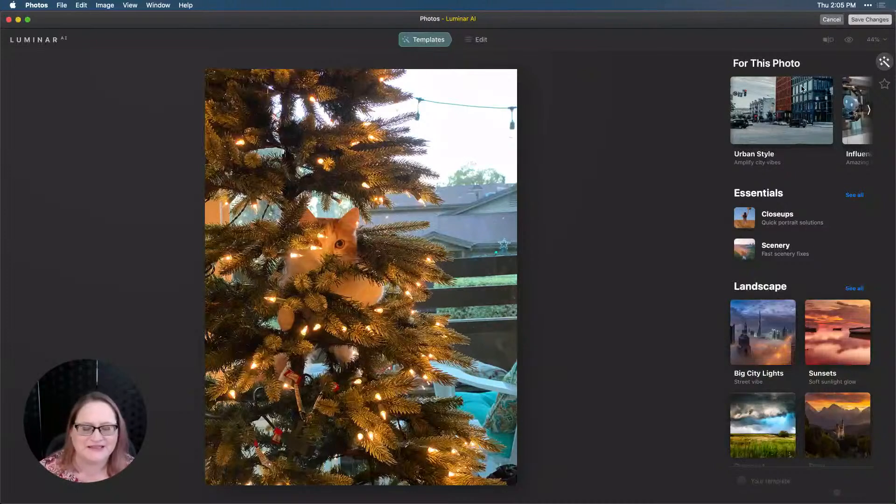
Browse the Templates panel and open the Animal Friends collection
click(800, 87)
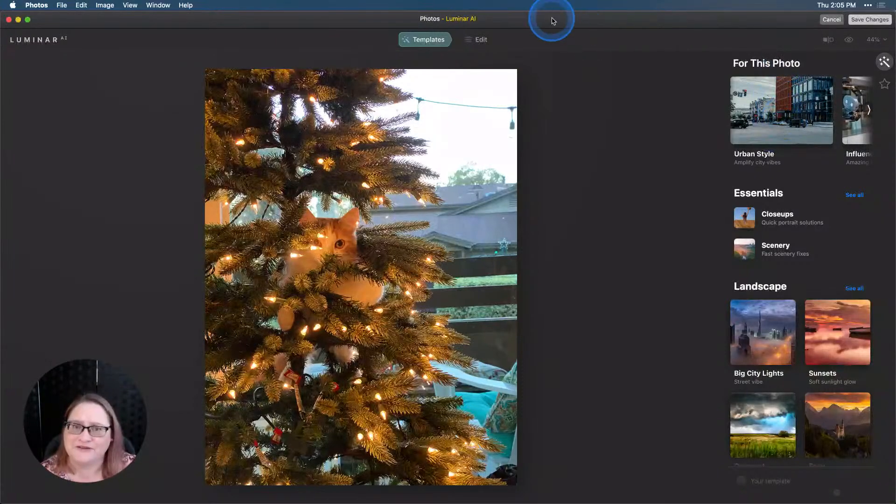
mouse_move(493, 10)
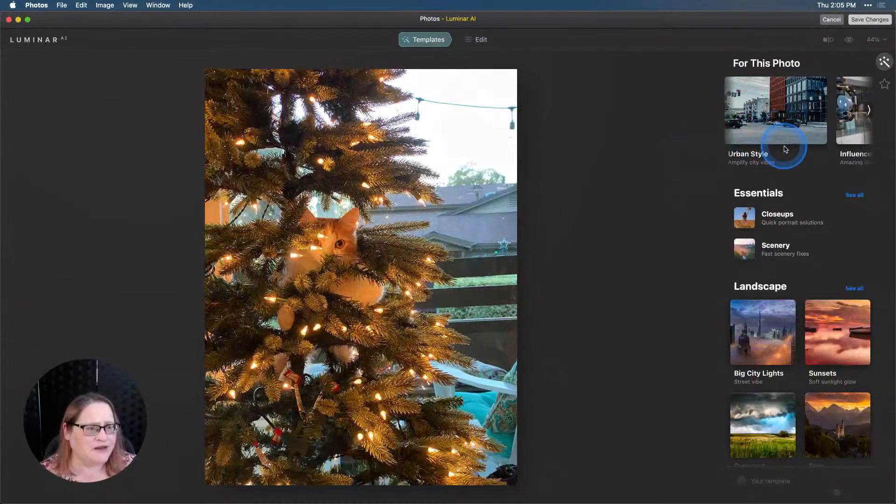
scroll(down, 3)
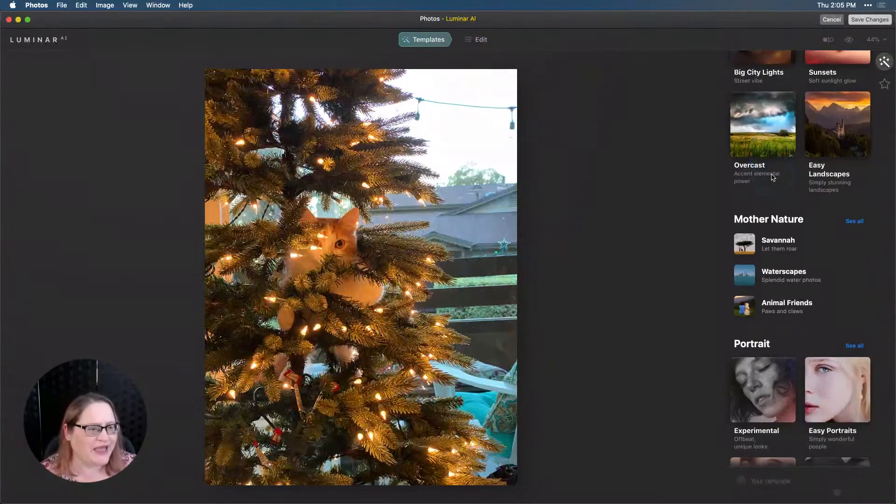
click(786, 297)
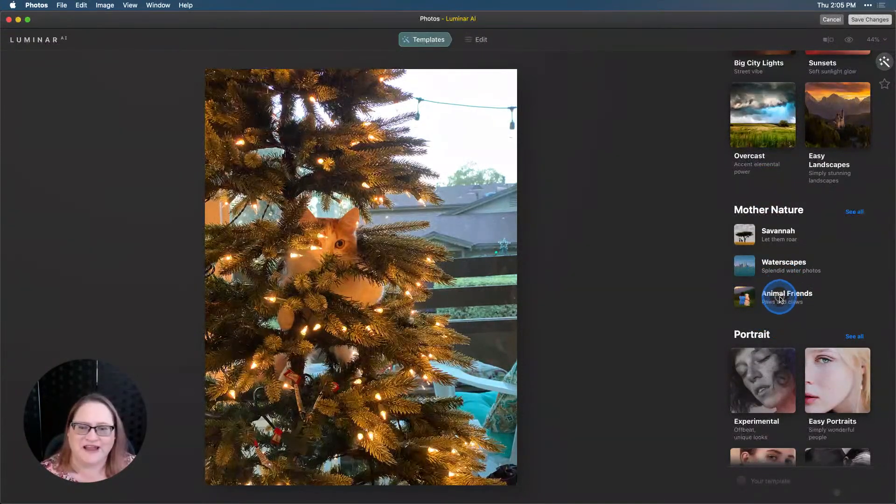
click(787, 294)
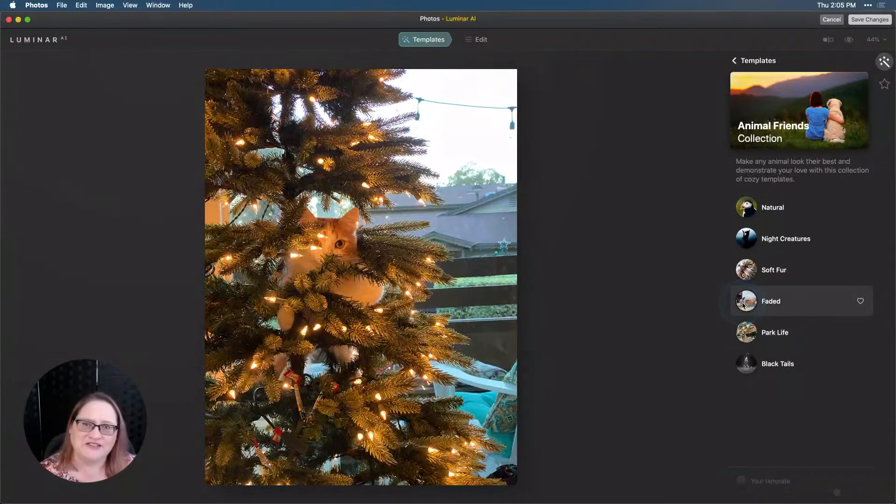
click(746, 302)
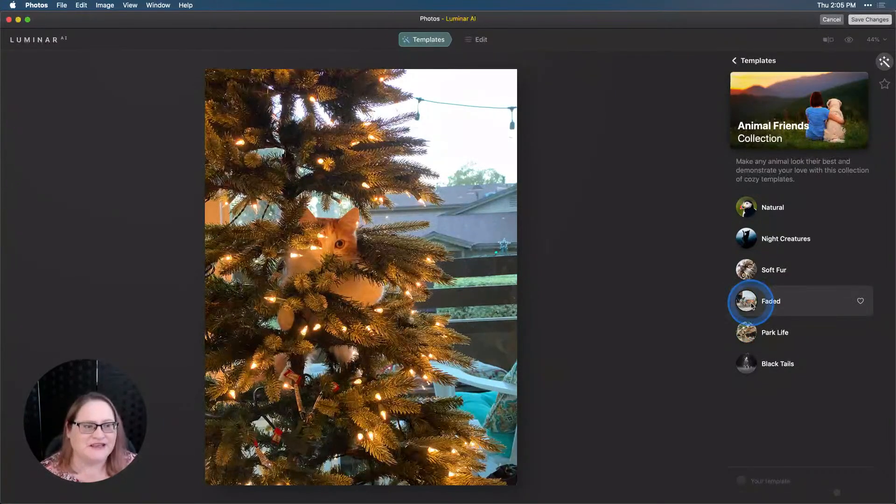
Preview Natural, Night Creatures, Faded, Park Life and Black Tails, then apply Faded
click(772, 207)
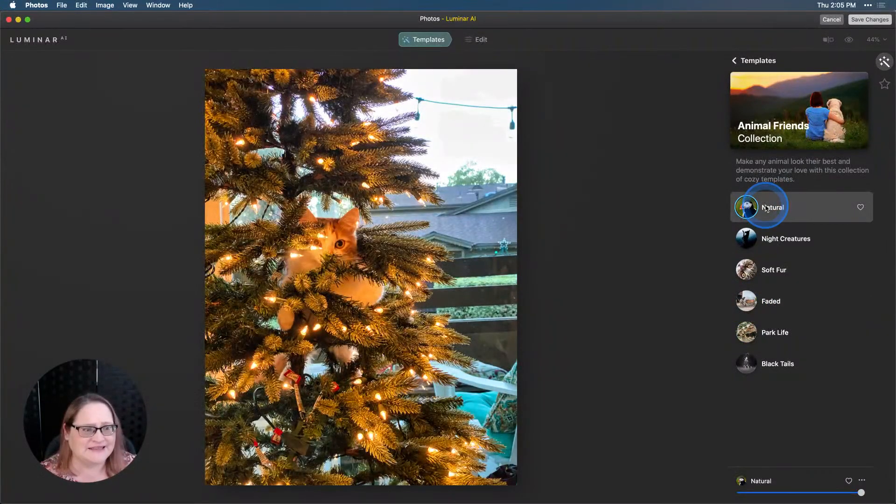
click(786, 238)
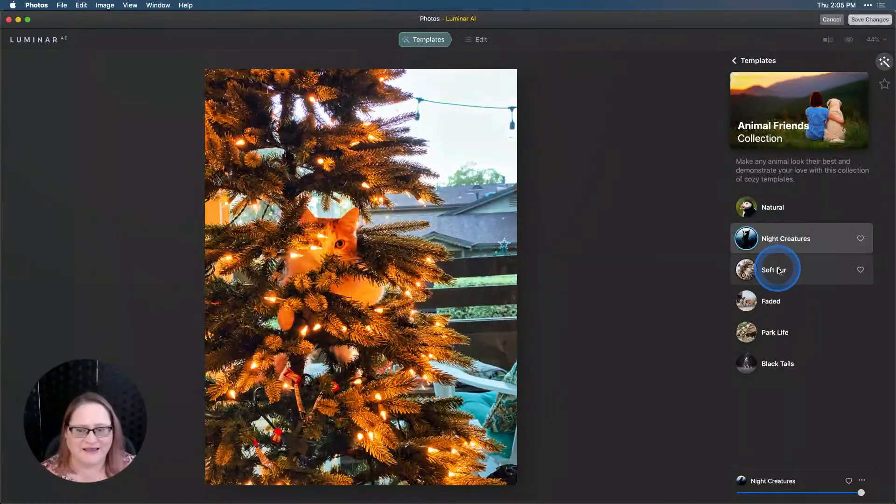
click(770, 301)
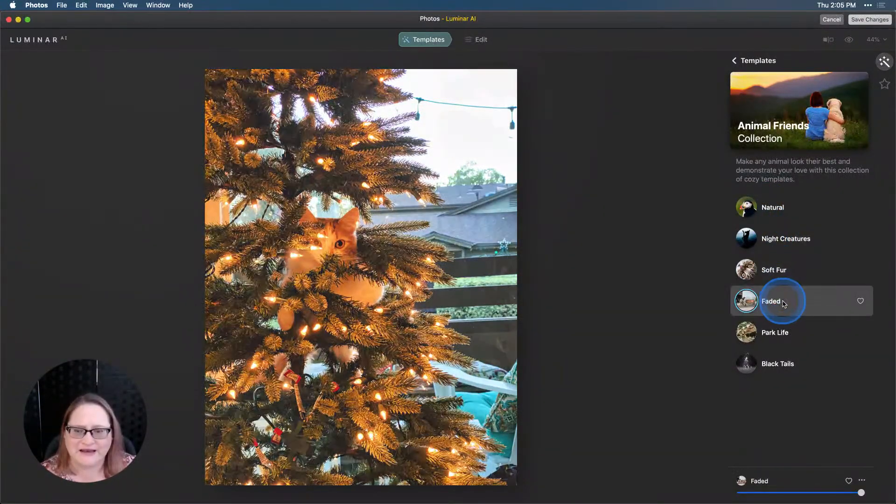
click(775, 332)
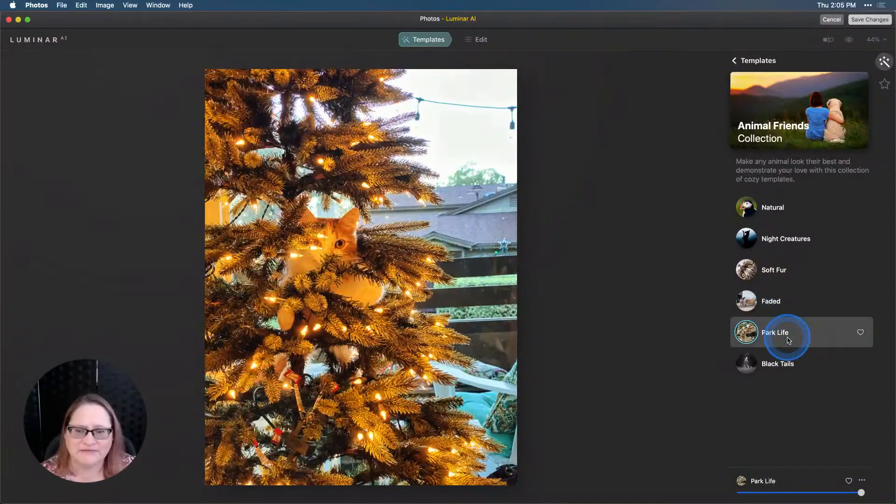
click(777, 363)
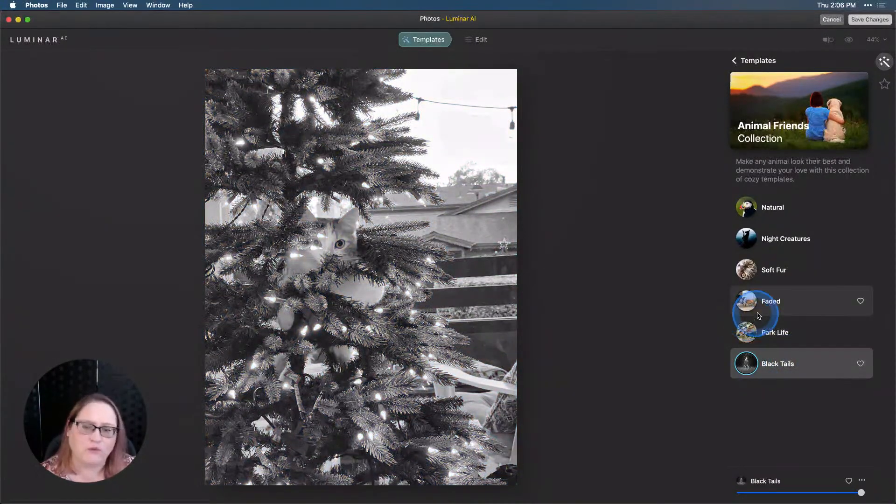
click(770, 302)
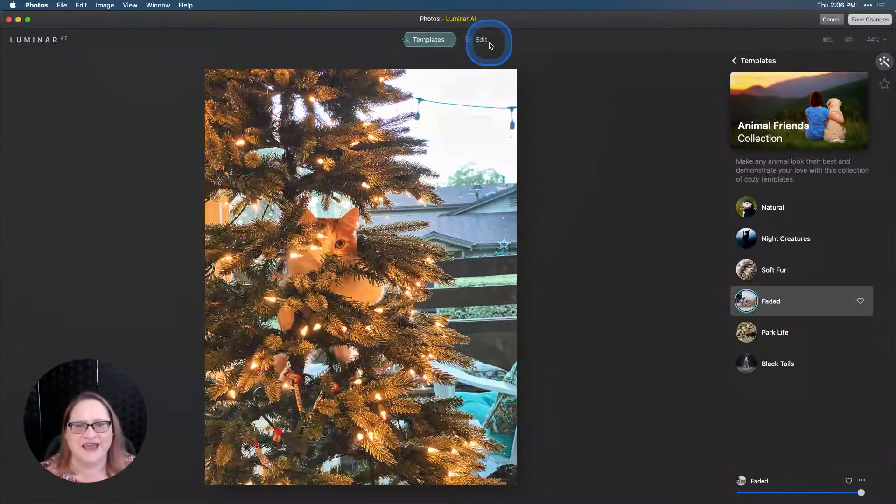
Crop the photo in Composition to a 1:1 square framing the cat
click(480, 39)
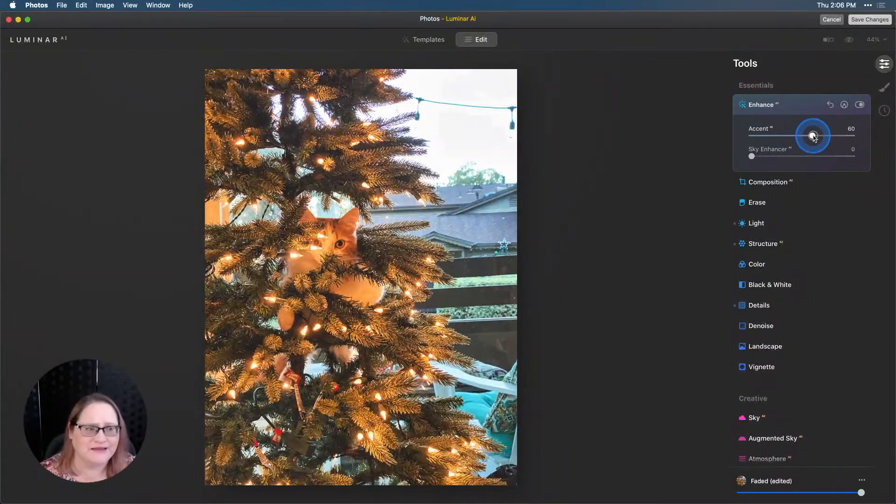
click(768, 182)
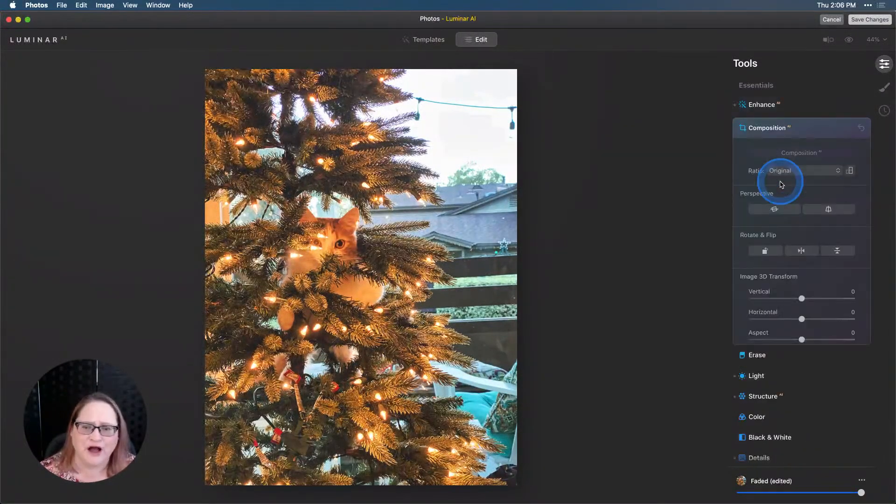
click(801, 150)
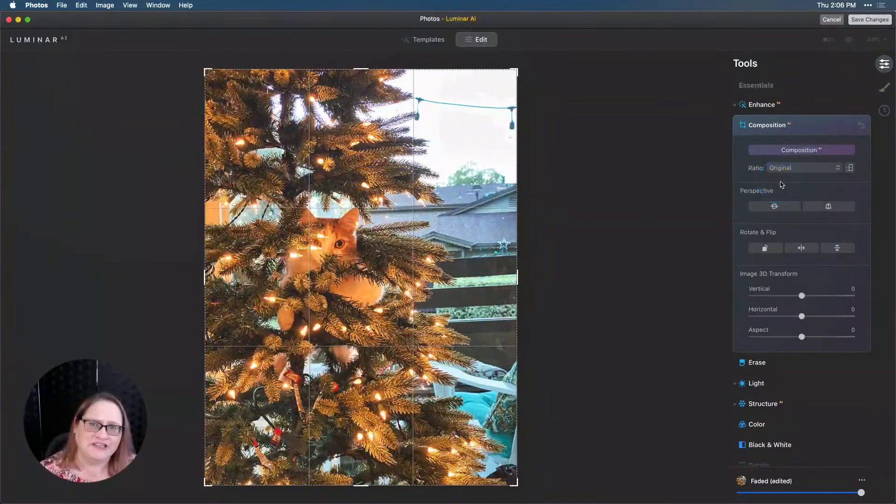
click(800, 167)
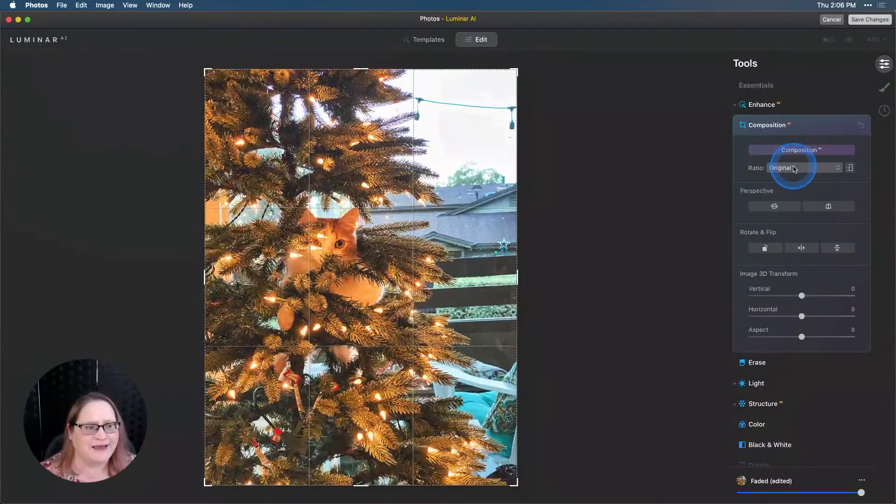
mouse_move(796, 218)
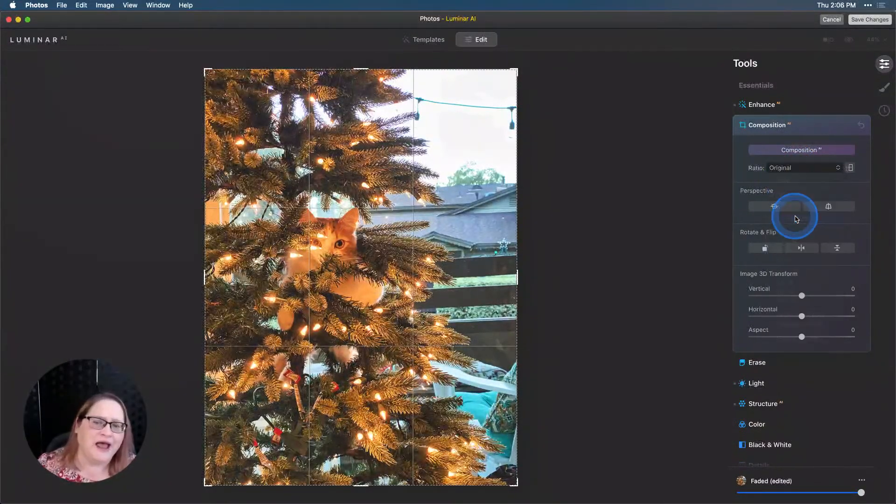
click(801, 167)
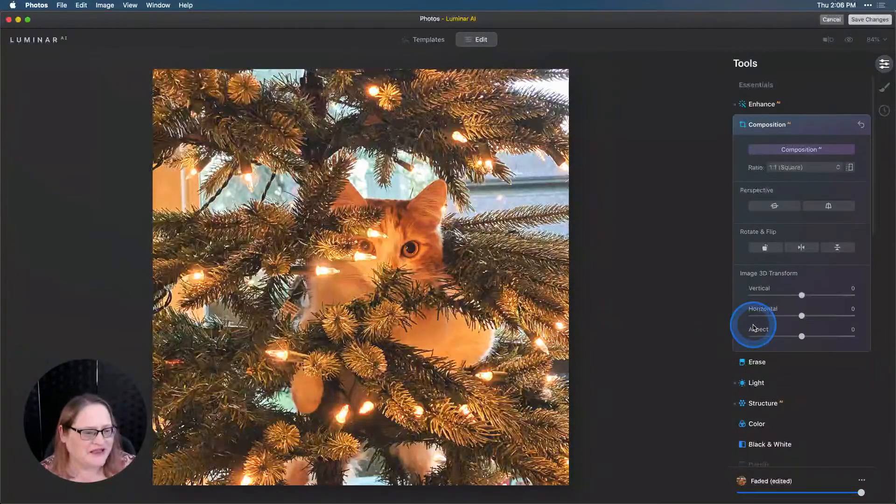
Review the Structure, Details and Mood settings behind the Faded look, Medium Details at 8
scroll(down, 3)
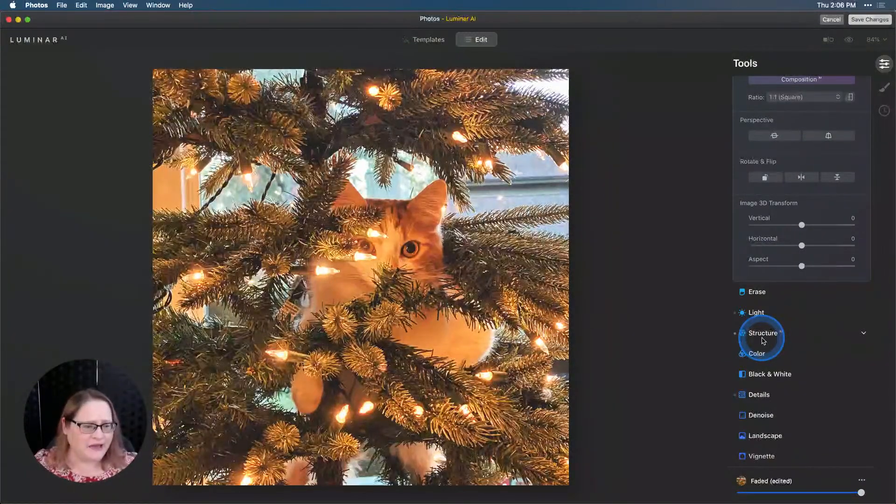
click(763, 333)
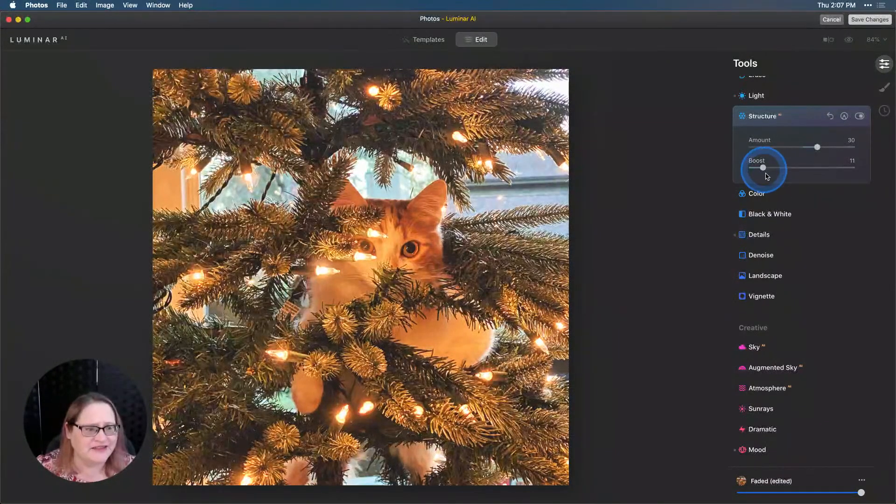
click(759, 234)
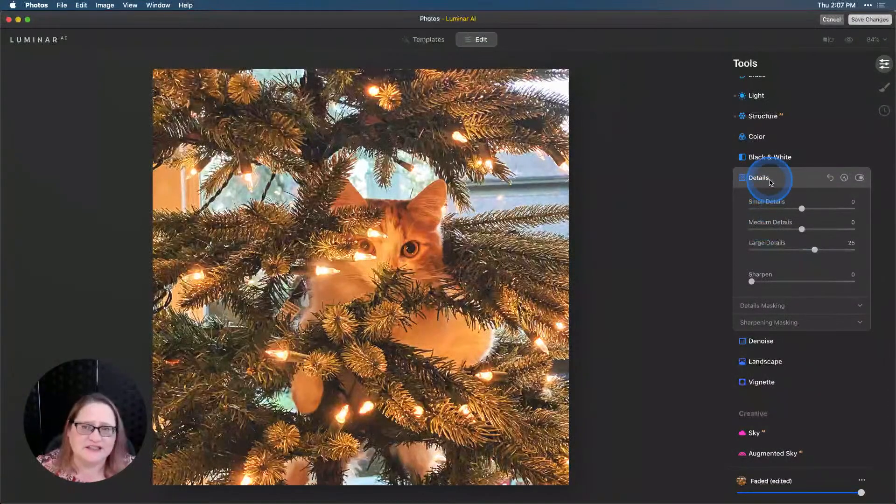
mouse_move(772, 238)
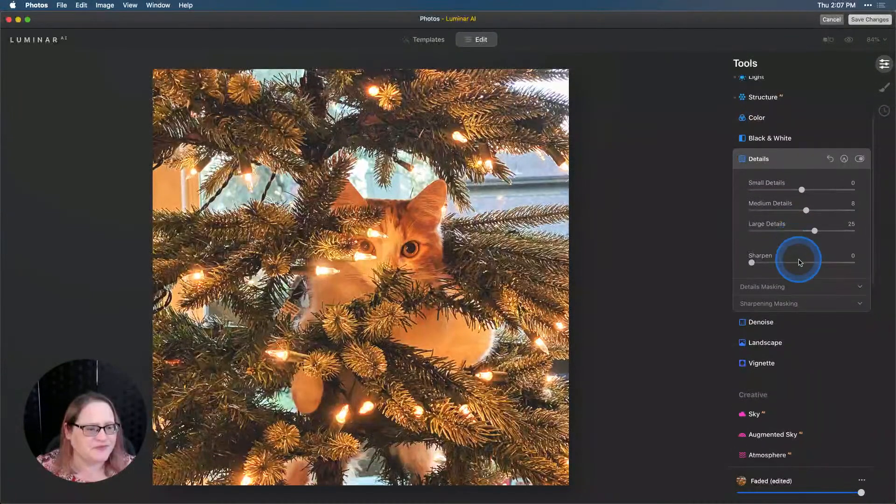
scroll(down, 3)
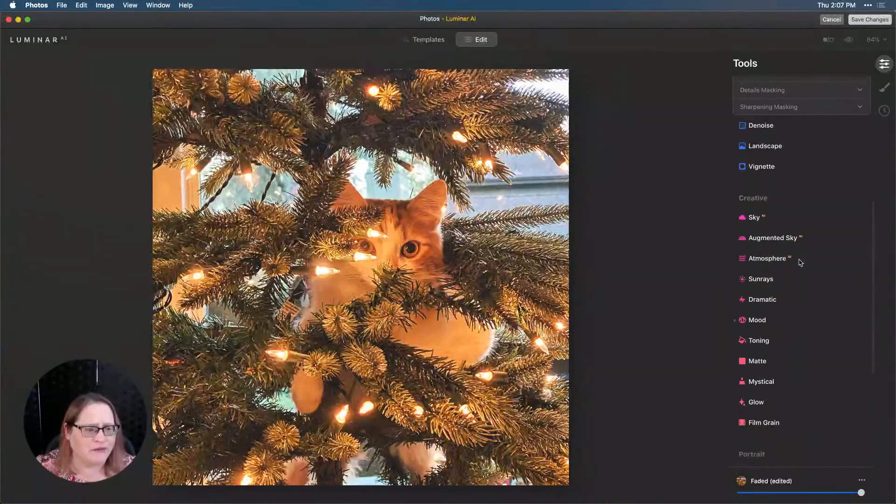
click(757, 320)
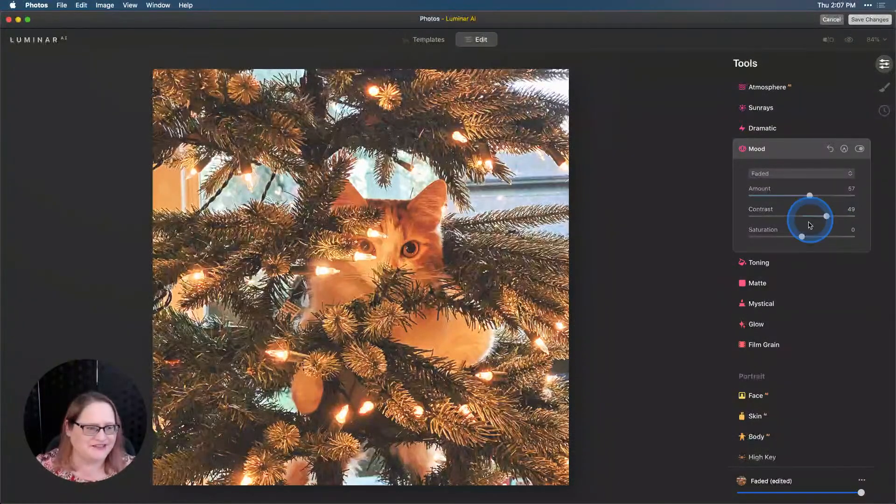
scroll(down, 3)
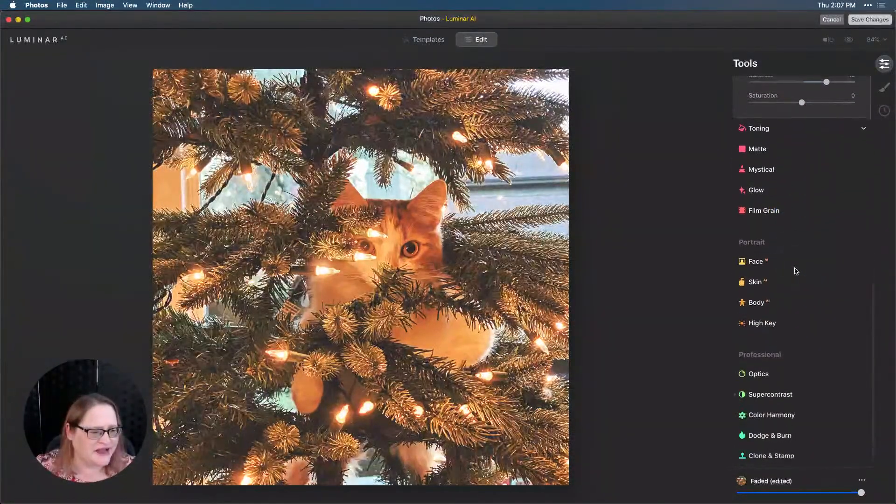
Set Supercontrast highlights contrast to 20 and highlights balance to 60
click(770, 394)
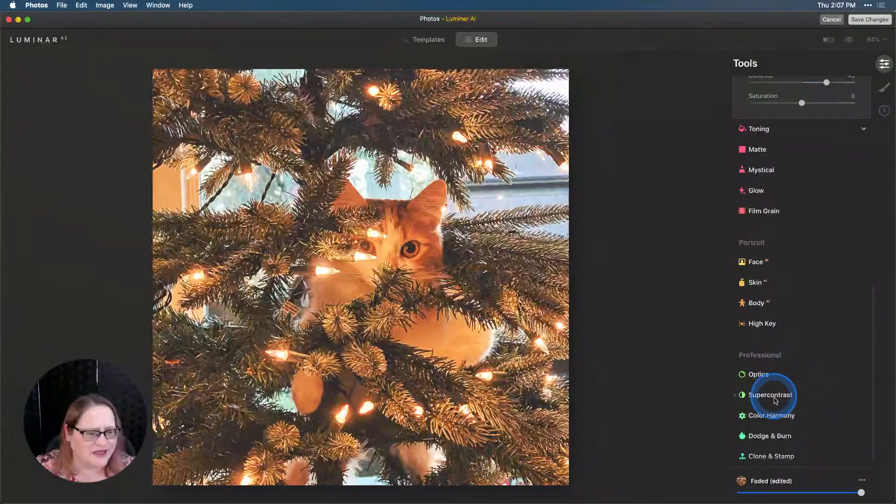
click(770, 394)
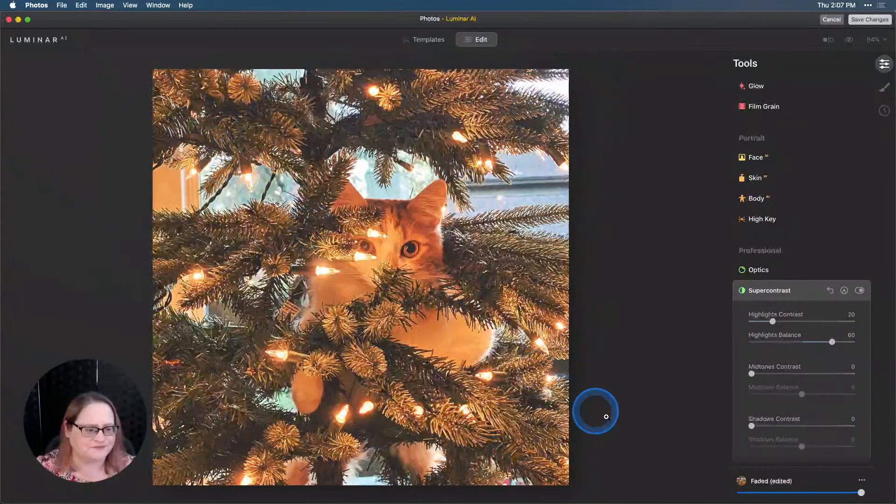
scroll(down, 3)
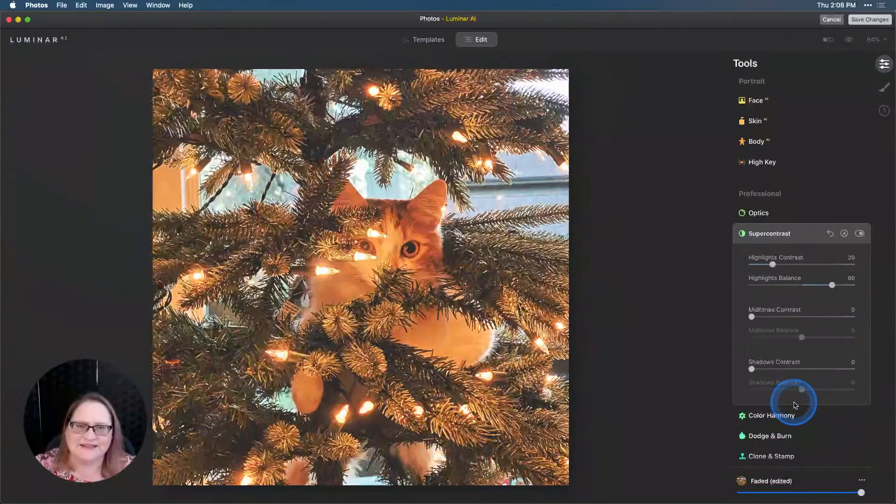
scroll(up, 3)
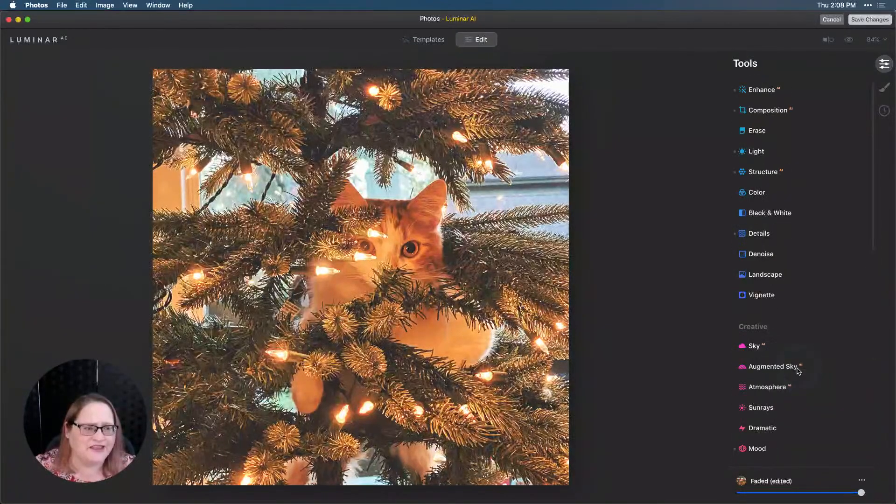
Add a dark vignette: amount -75, size 22, feather 65, inner light 10
click(762, 295)
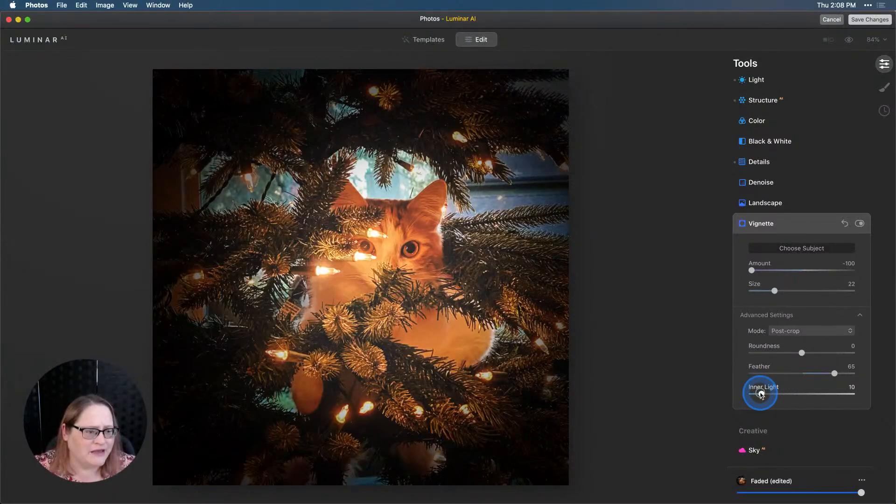
mouse_move(752, 271)
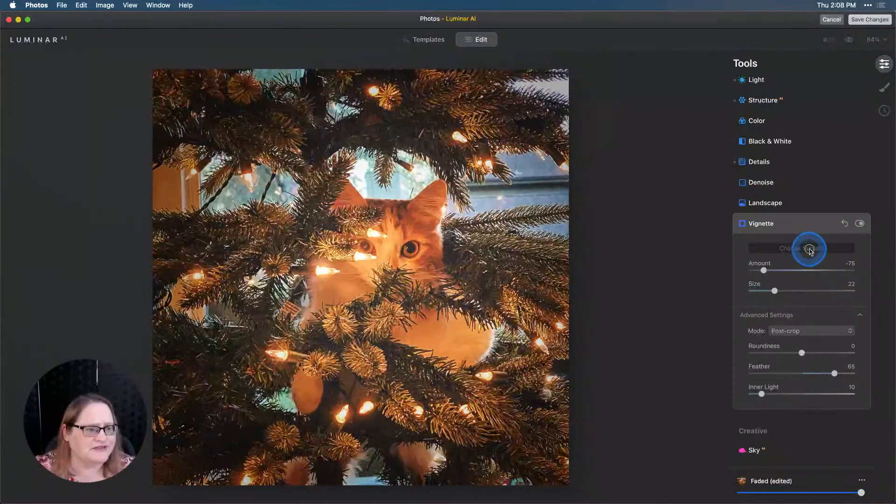
mouse_move(884, 87)
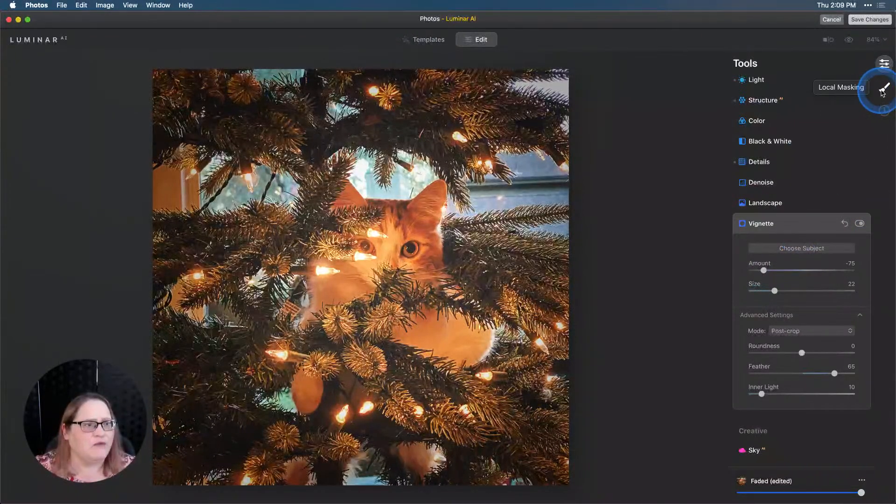
Paint a Basic local mask over the cat's eyes with contrast 23 and structure 42
click(882, 86)
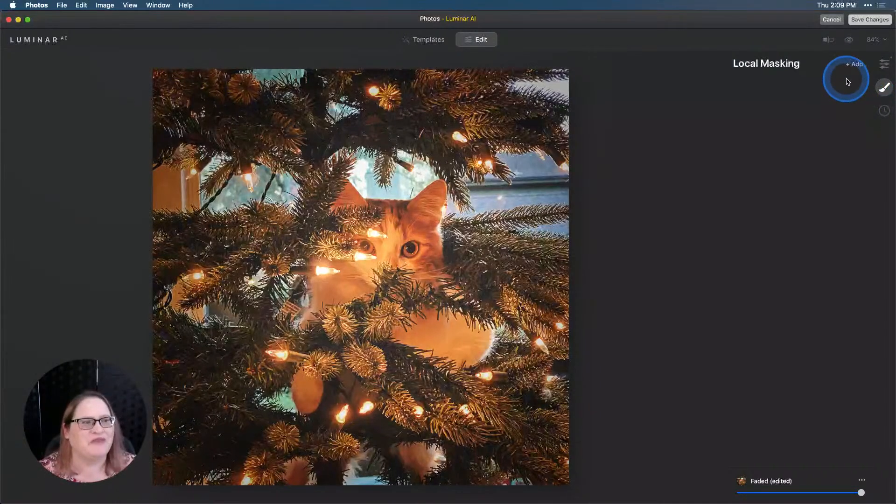
click(854, 65)
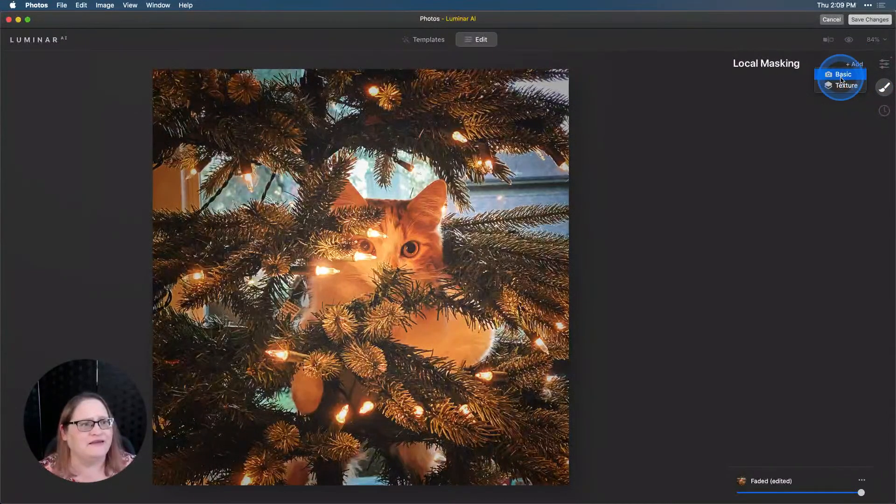
click(841, 74)
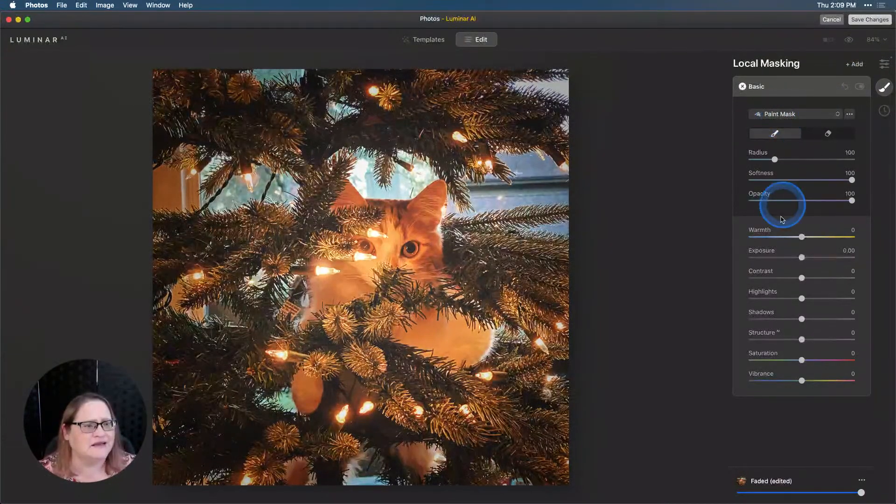
mouse_move(704, 236)
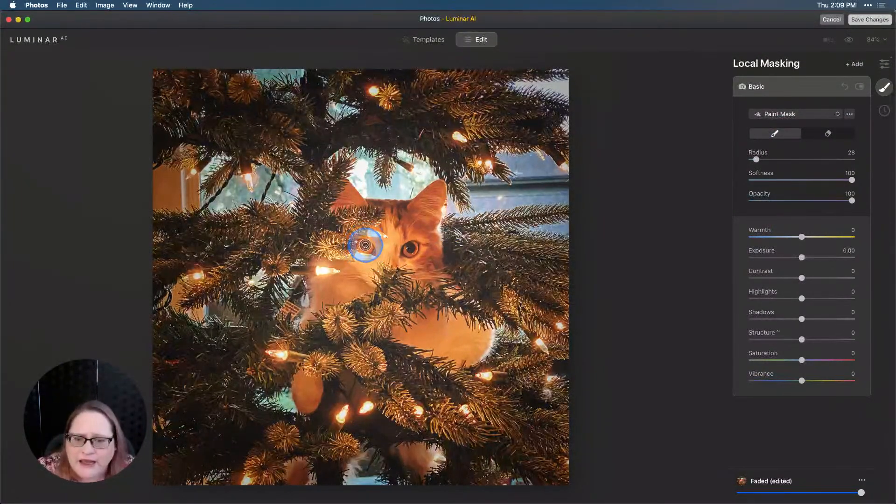
mouse_move(431, 256)
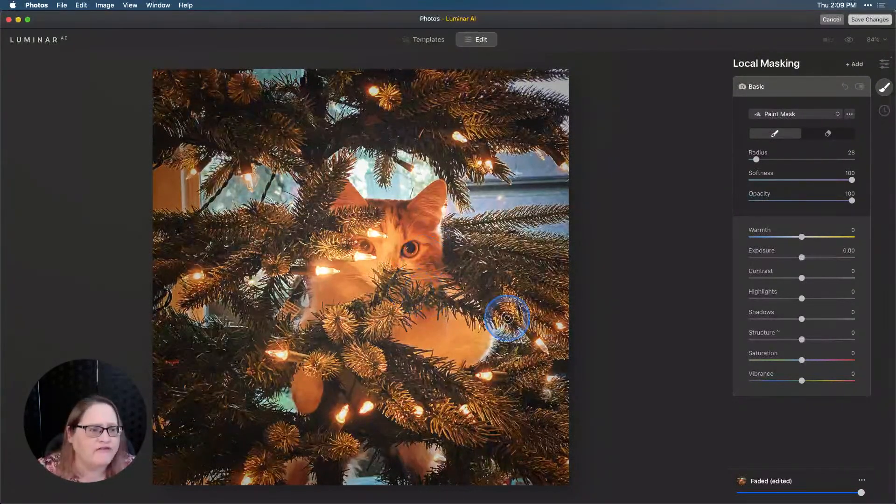
mouse_move(721, 242)
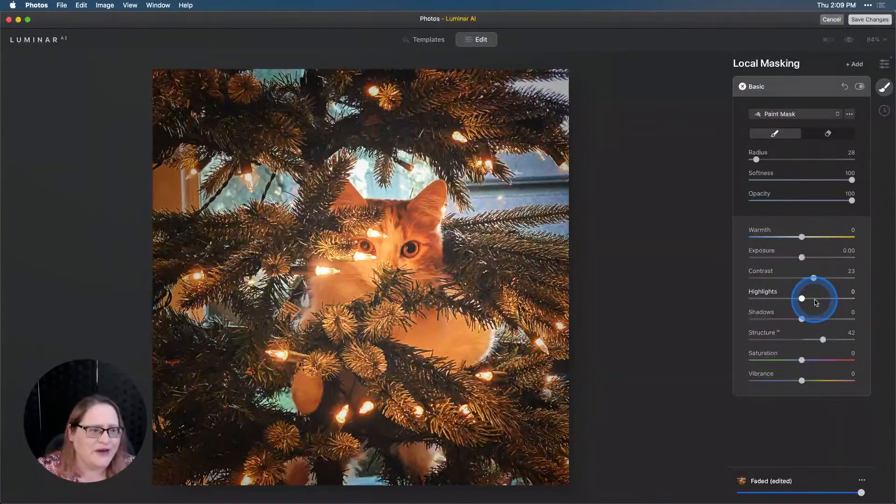
click(859, 86)
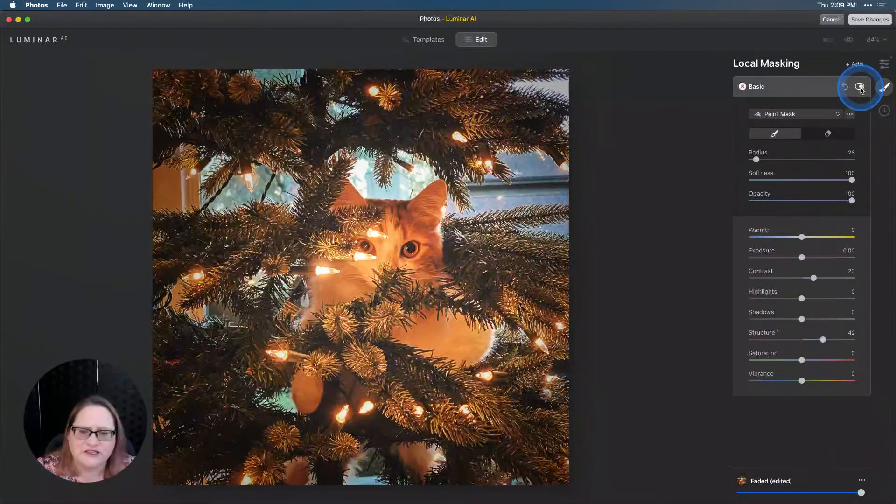
Toggle the eye adjustment and compare before/after with the original
click(859, 85)
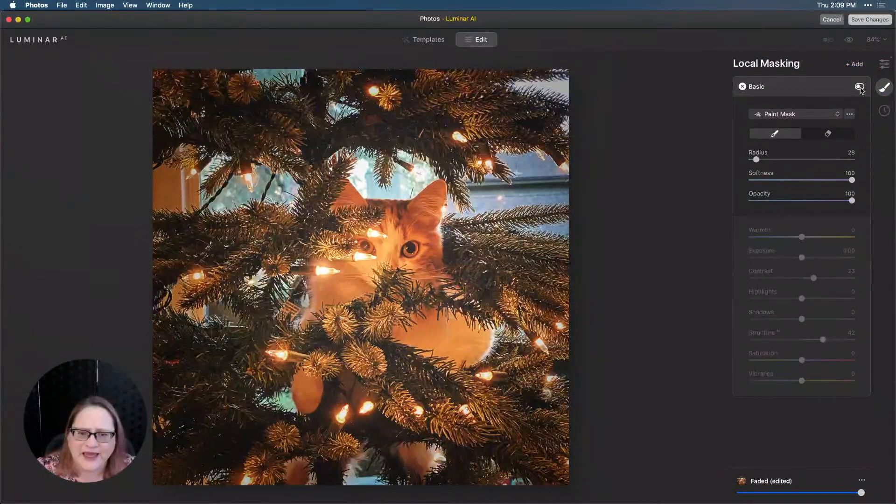
click(860, 87)
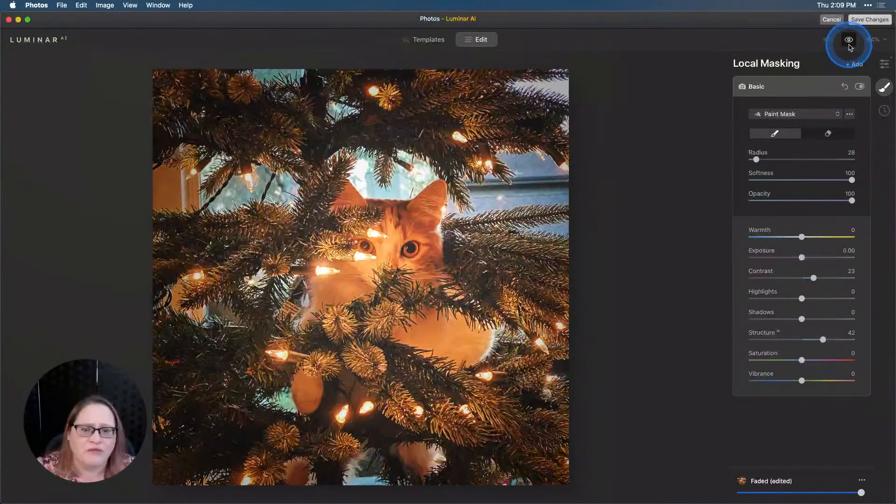
click(848, 40)
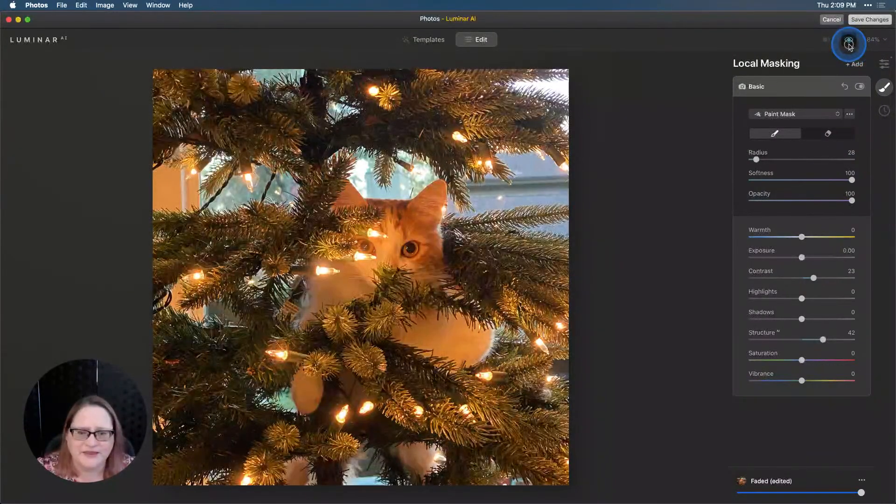
click(849, 45)
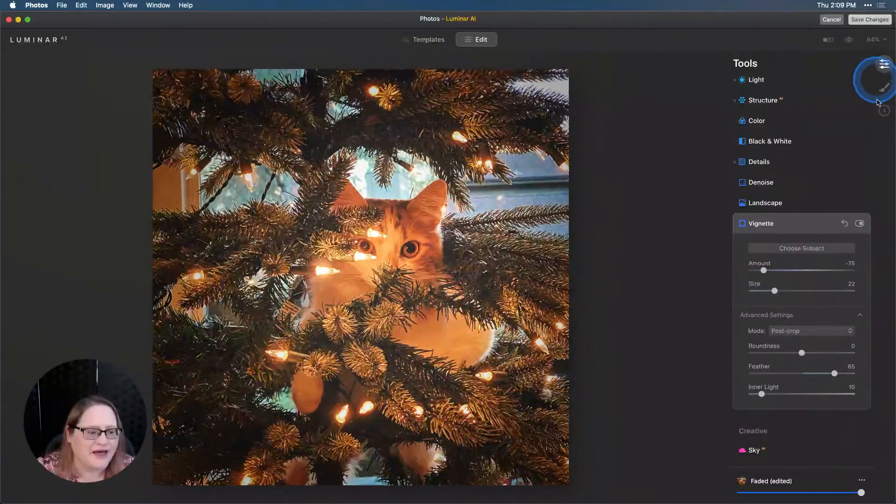
Apply the Mystical effect with amount 25, shadows 25 and warmth -54
scroll(down, 3)
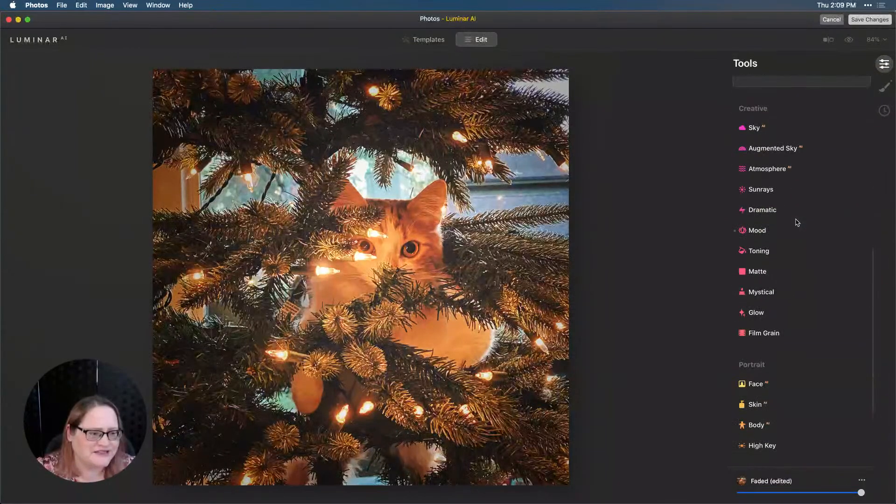
click(761, 291)
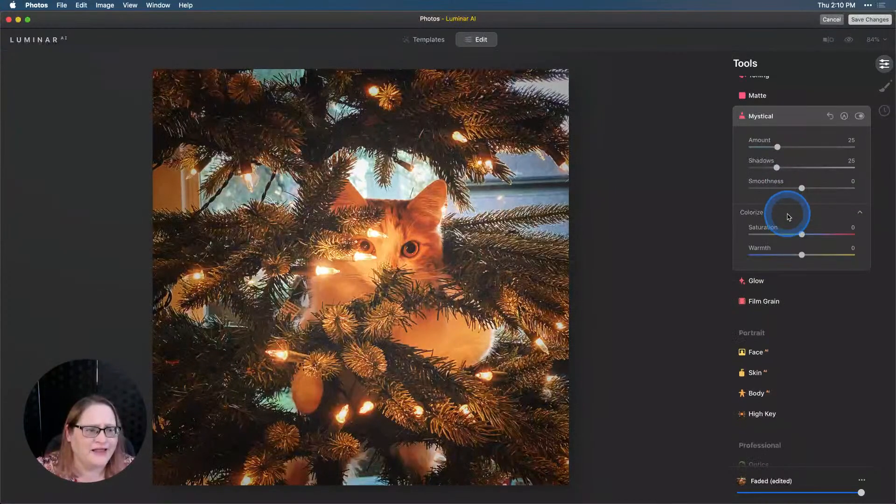
mouse_move(783, 258)
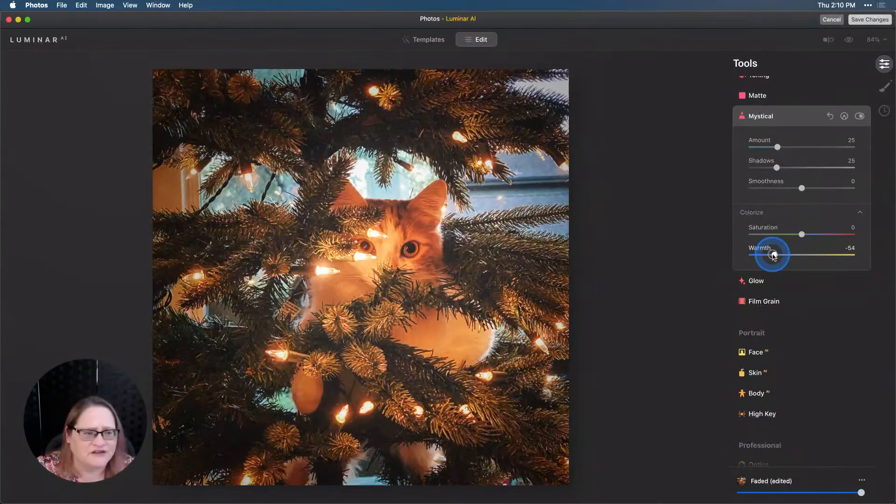
mouse_move(785, 416)
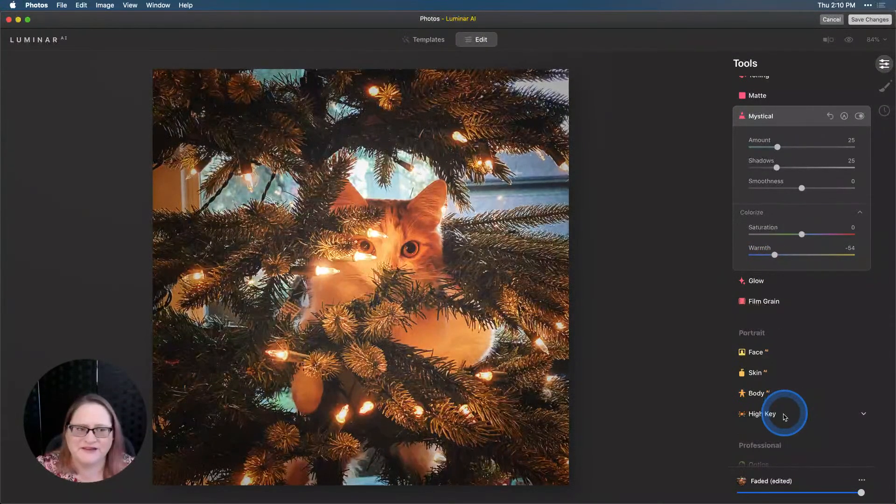
mouse_move(851, 69)
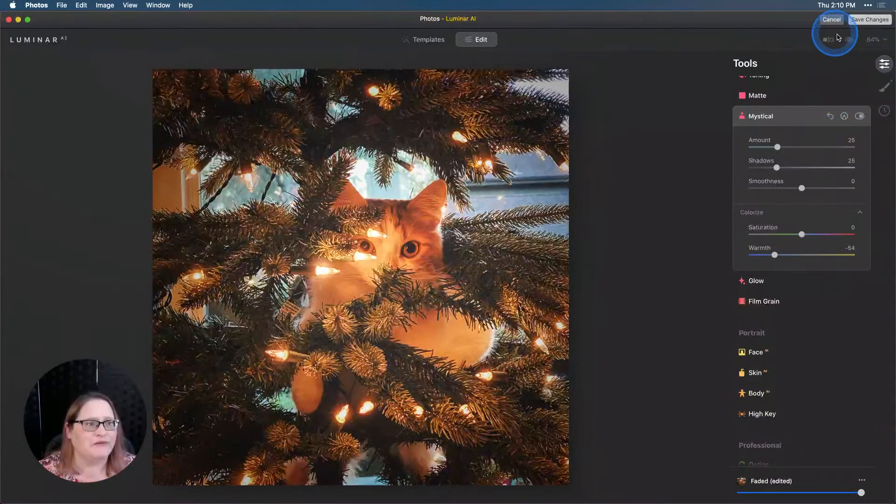
click(848, 39)
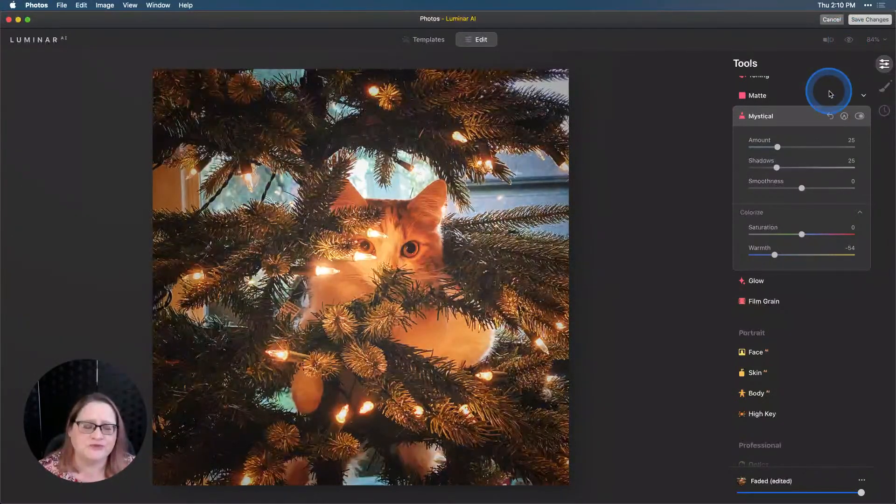
mouse_move(862, 493)
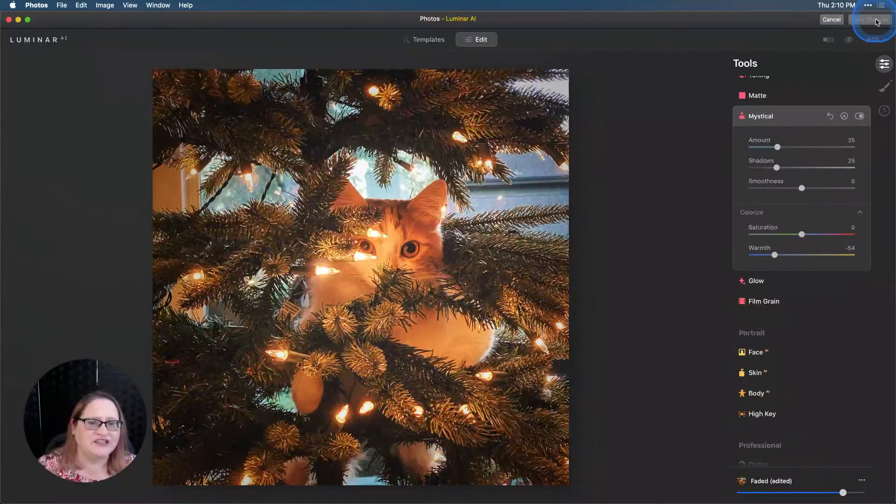
Save the Luminar AI edits back to Photos and finish editing
click(869, 18)
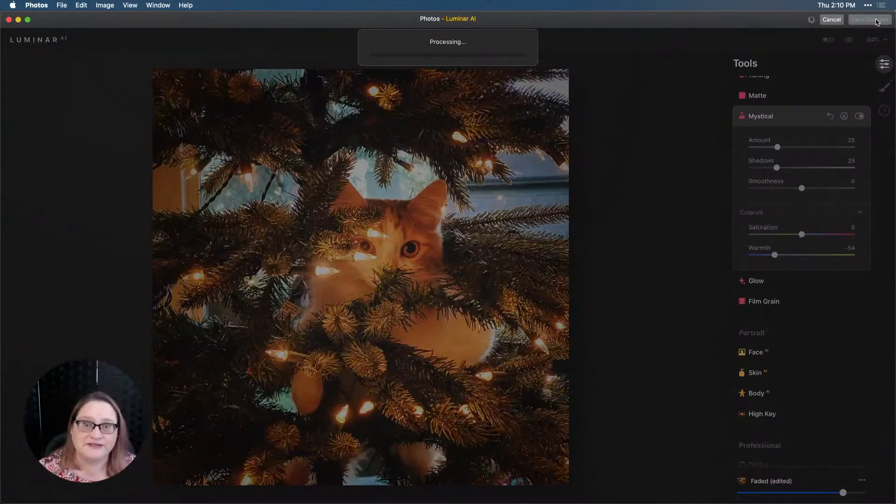
click(867, 19)
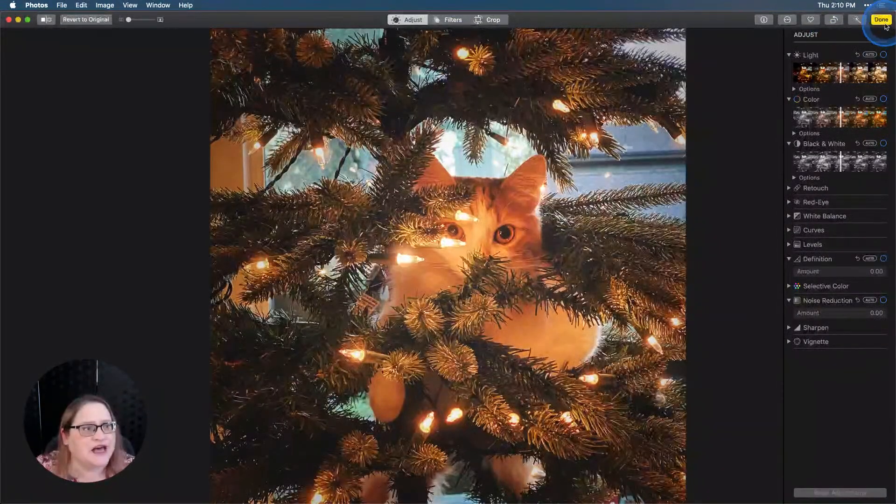
click(881, 19)
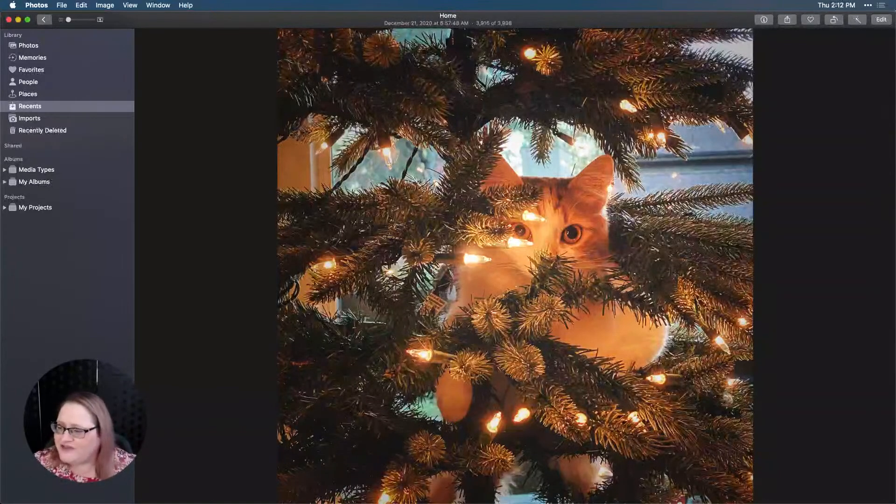
Finish editing in Photos, keeping the Luminar AI changes on the cat-in-tree photo
click(348, 347)
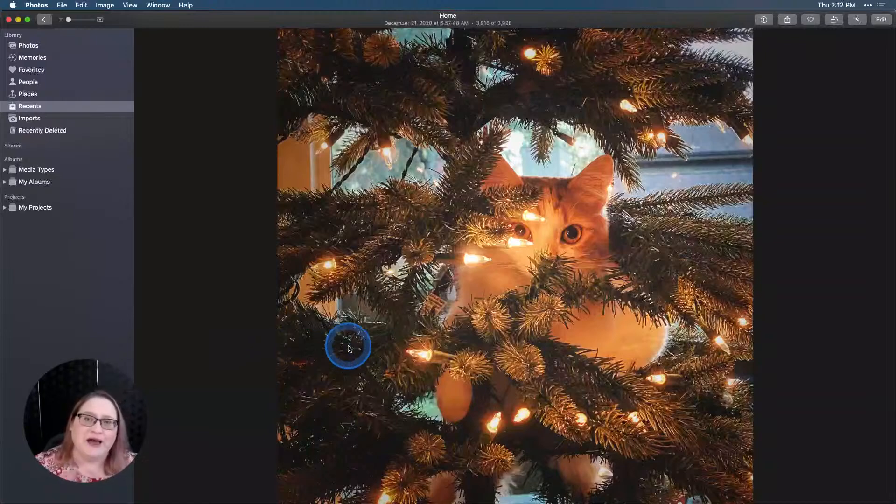